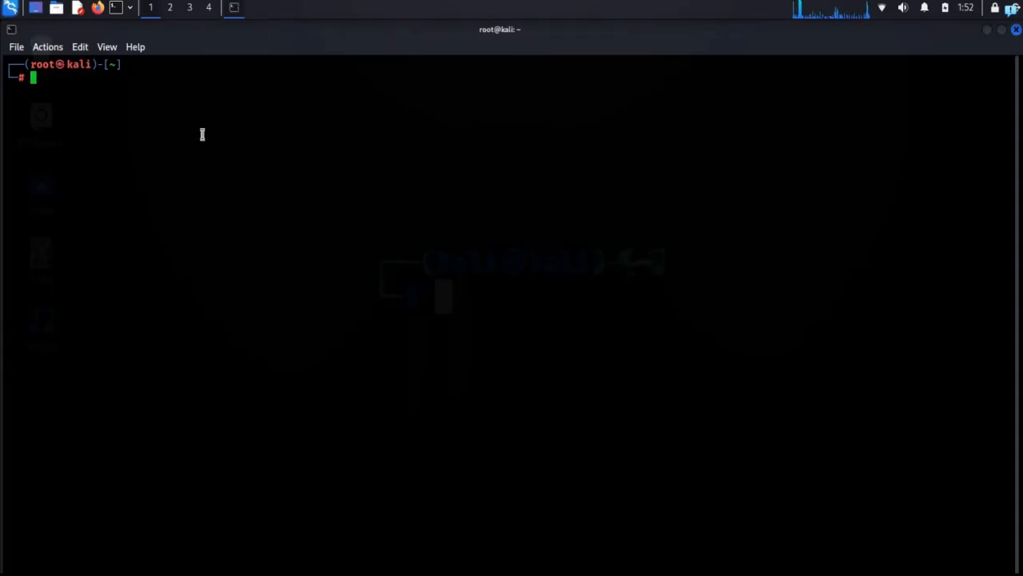
Run python3 -m http.server to serve the home directory on port 8000.
text(python3 -m http.server)
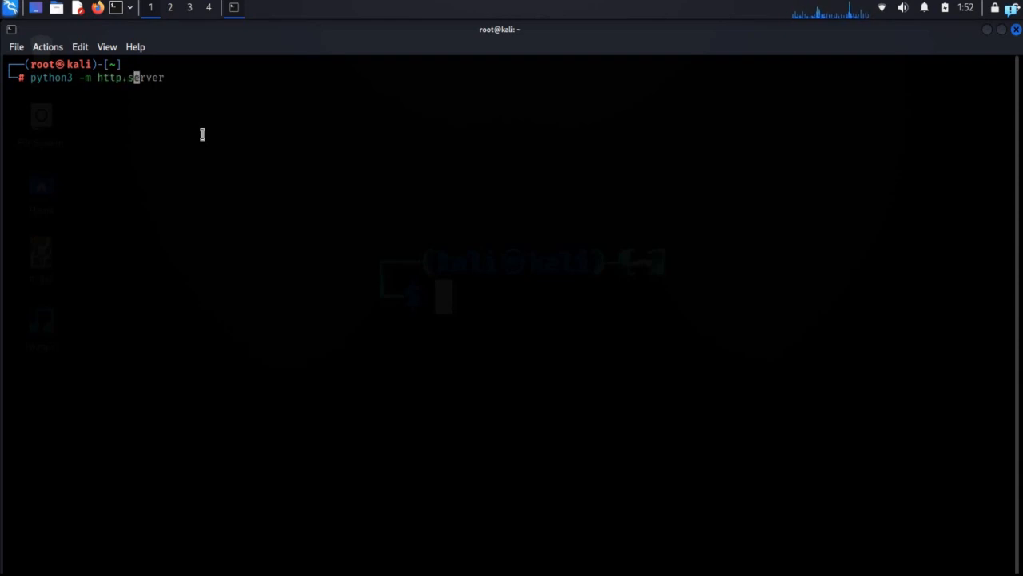
click(80, 46)
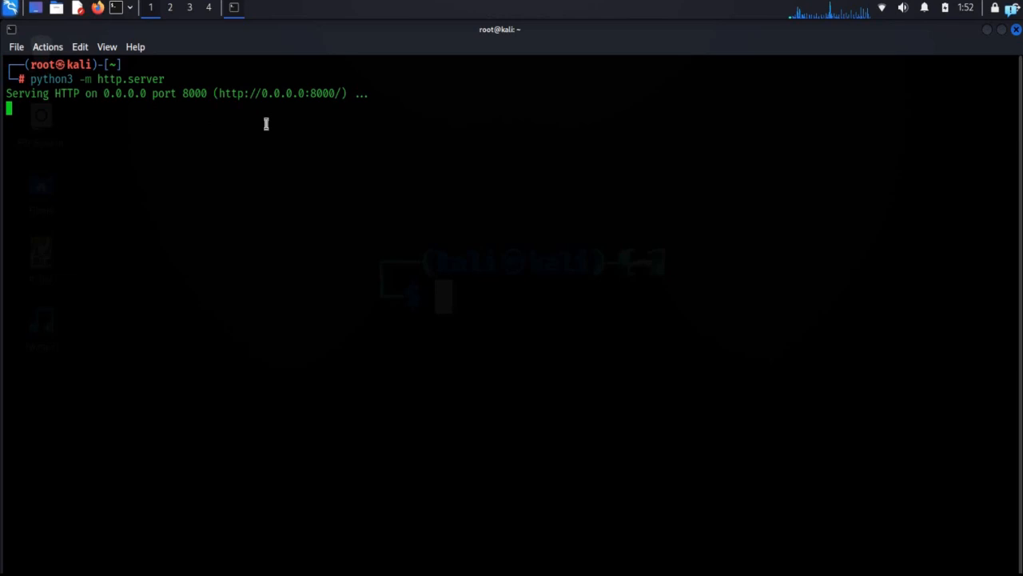
mouse_move(275, 125)
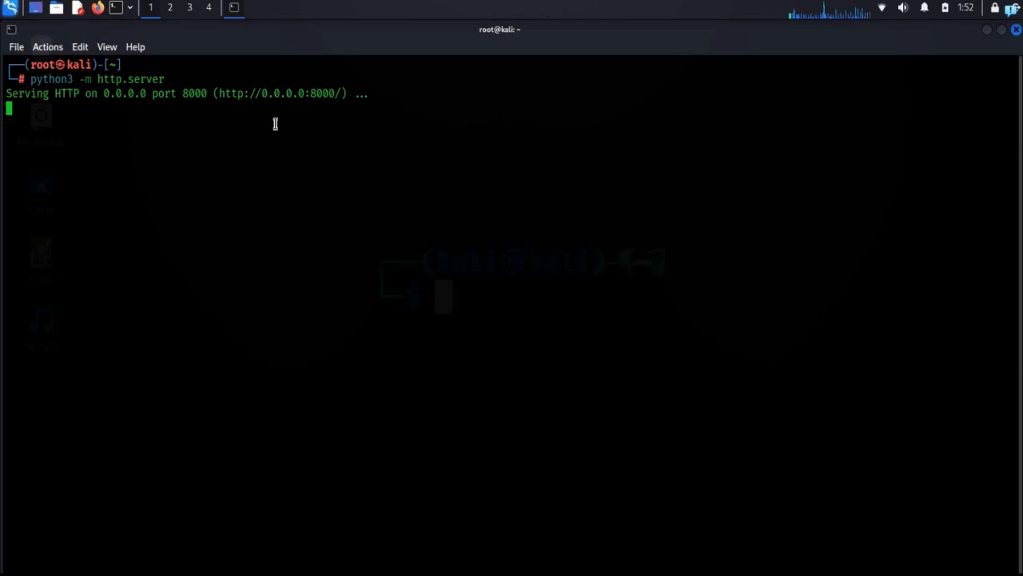
mouse_move(116, 9)
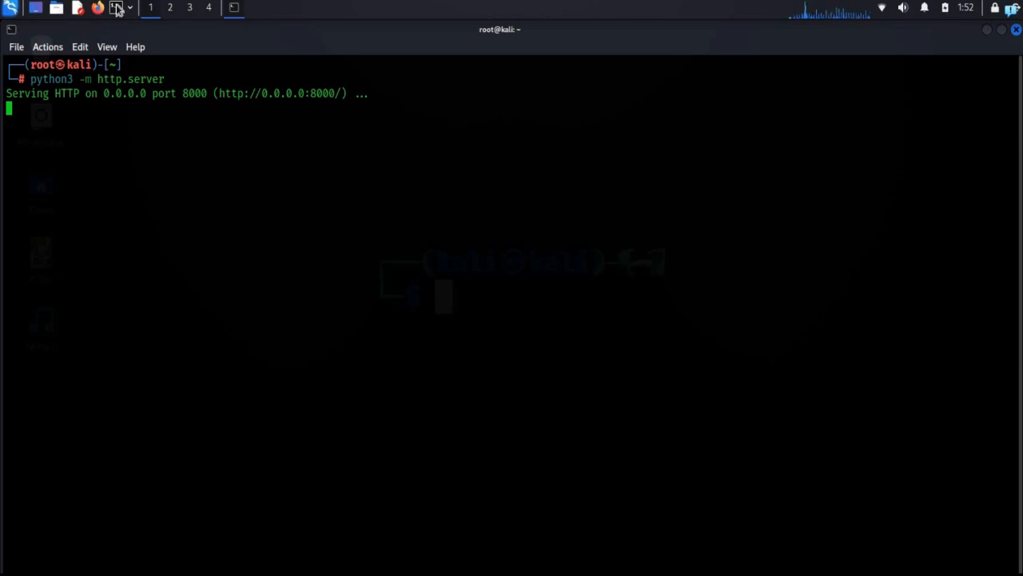
Run ifconfig in a second terminal and select the wlan0 address 192.168.1.25.
click(117, 6)
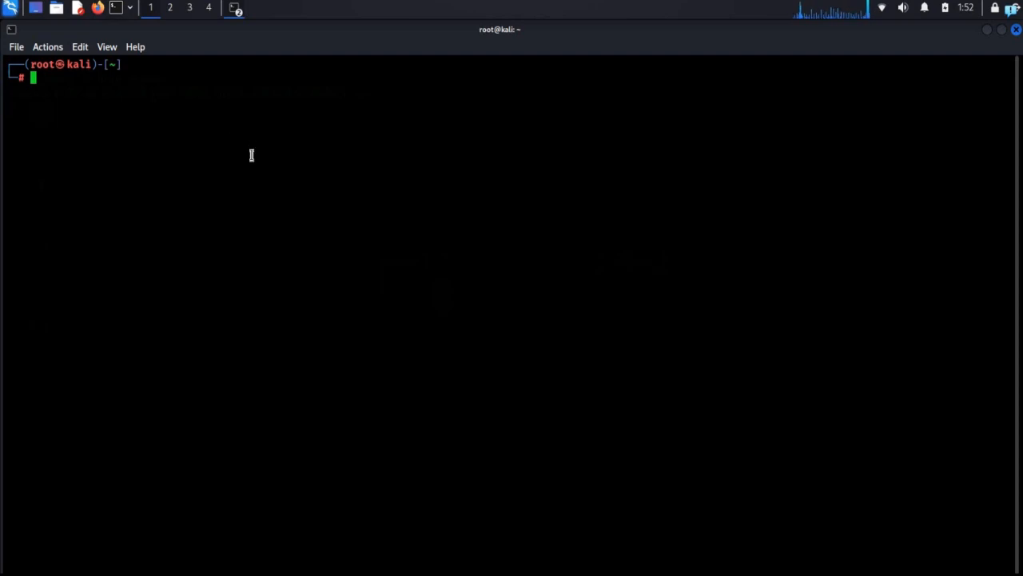
text(ifconfig)
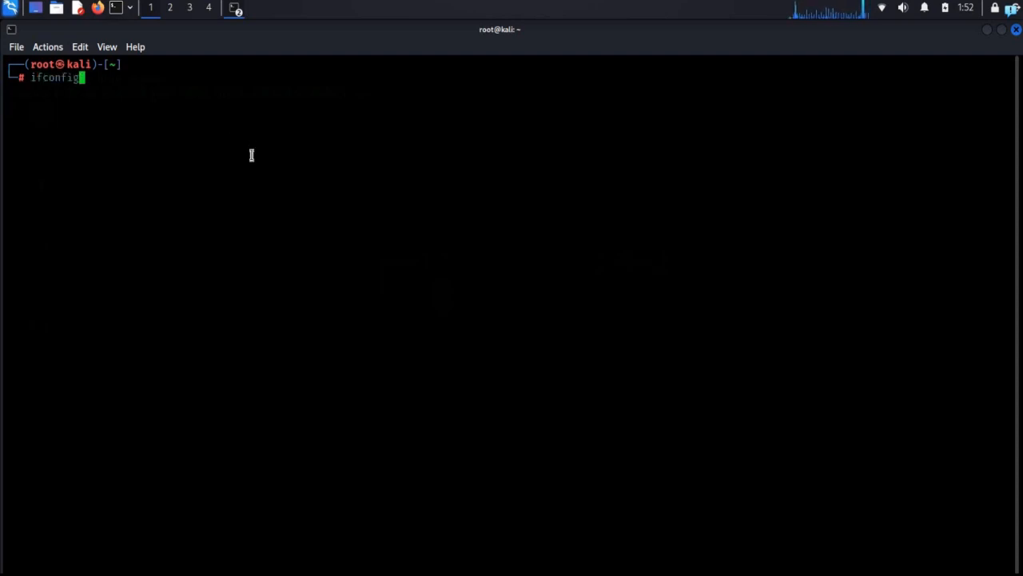
key(Return)
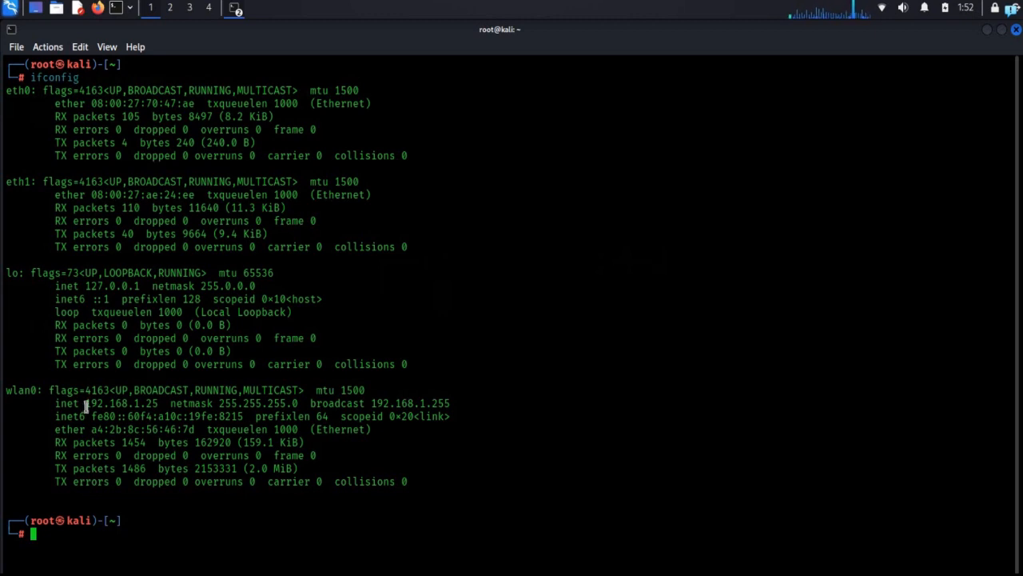
double_click(120, 403)
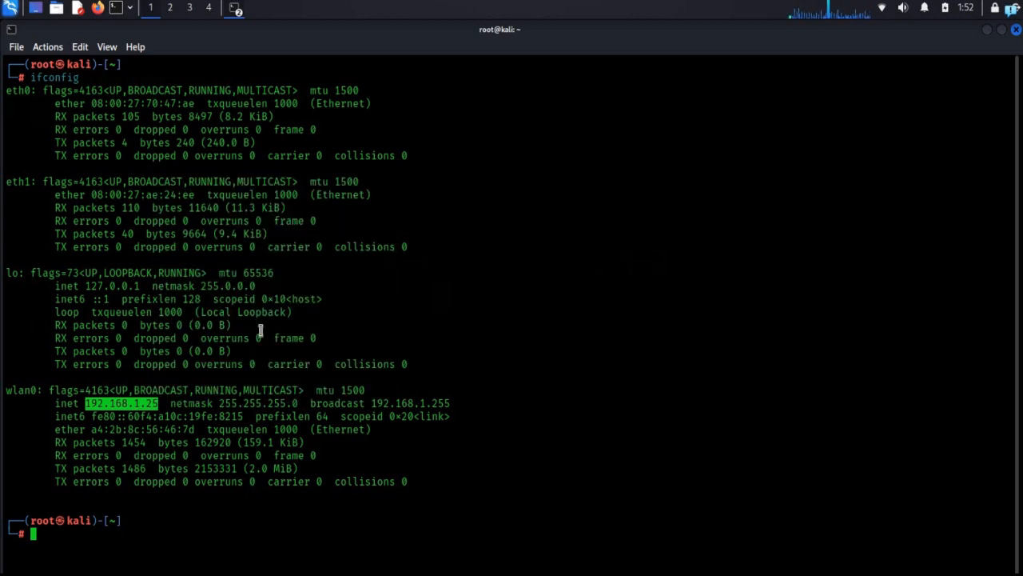
mouse_move(976, 59)
text(python3 -m http.server)
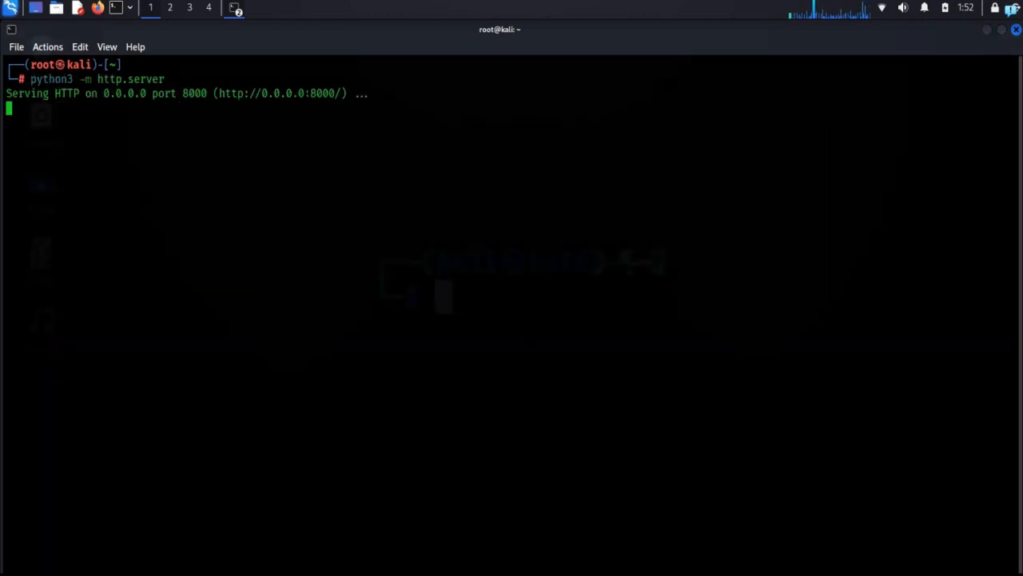
Load 192.168.1.25:8000 in Chrome to show the home directory listing.
click(98, 7)
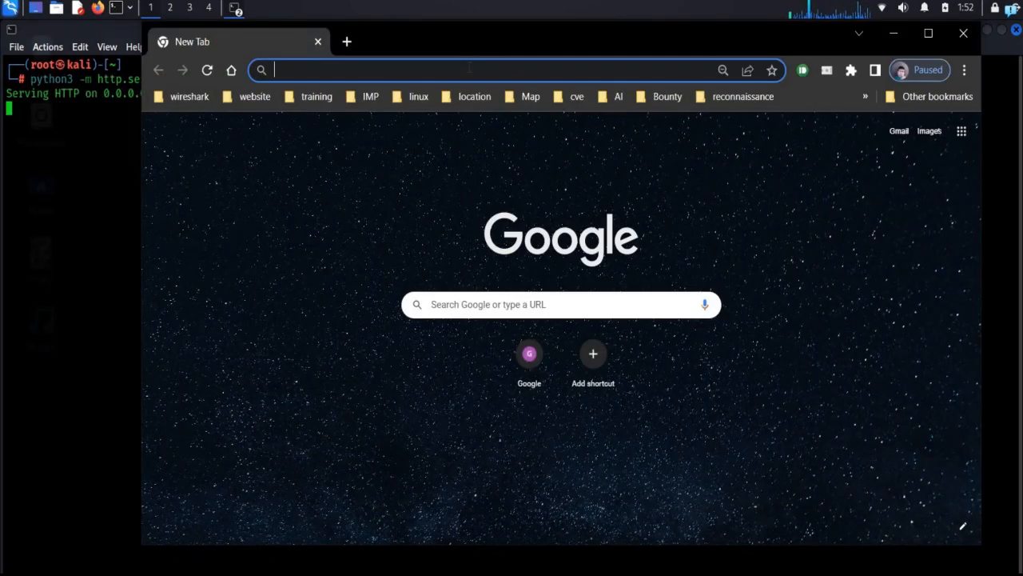
click(480, 70)
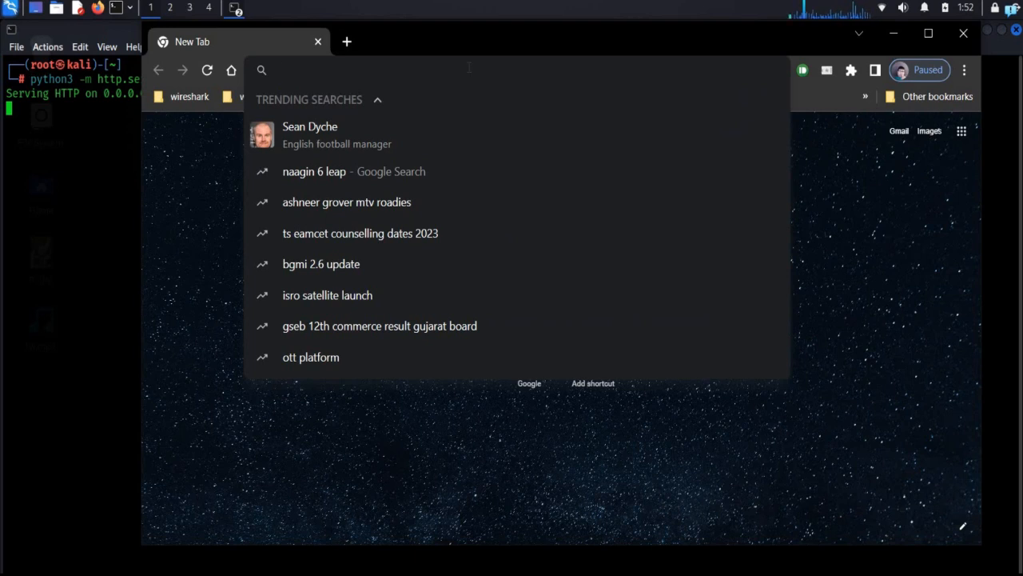
text(192.168.1.25:)
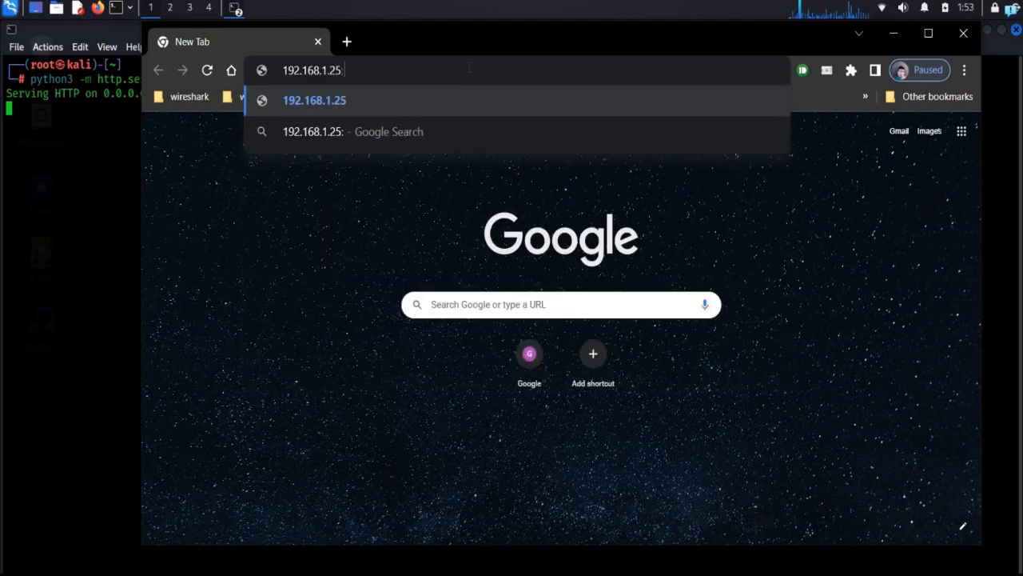
text(8000)
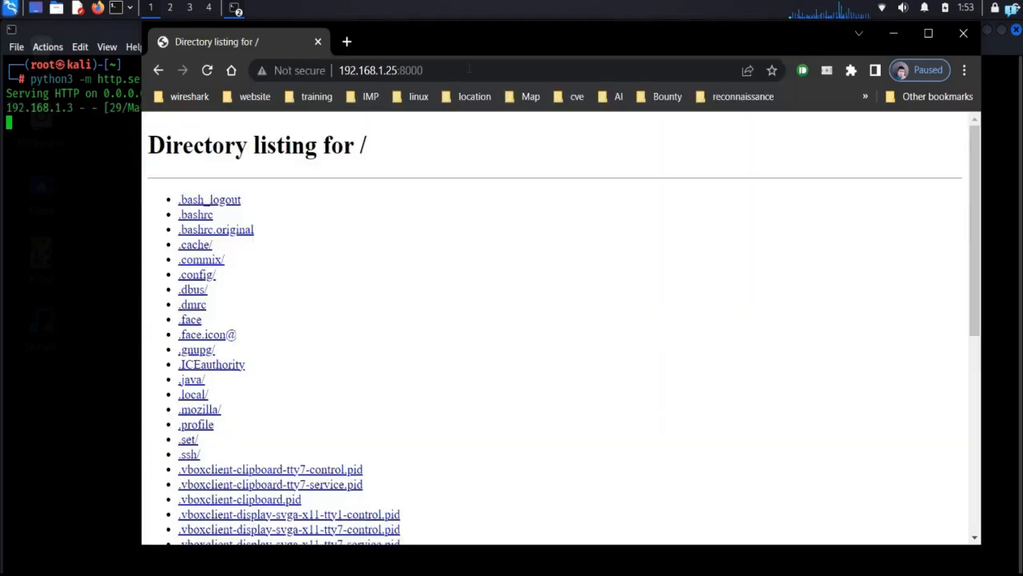
mouse_move(514, 35)
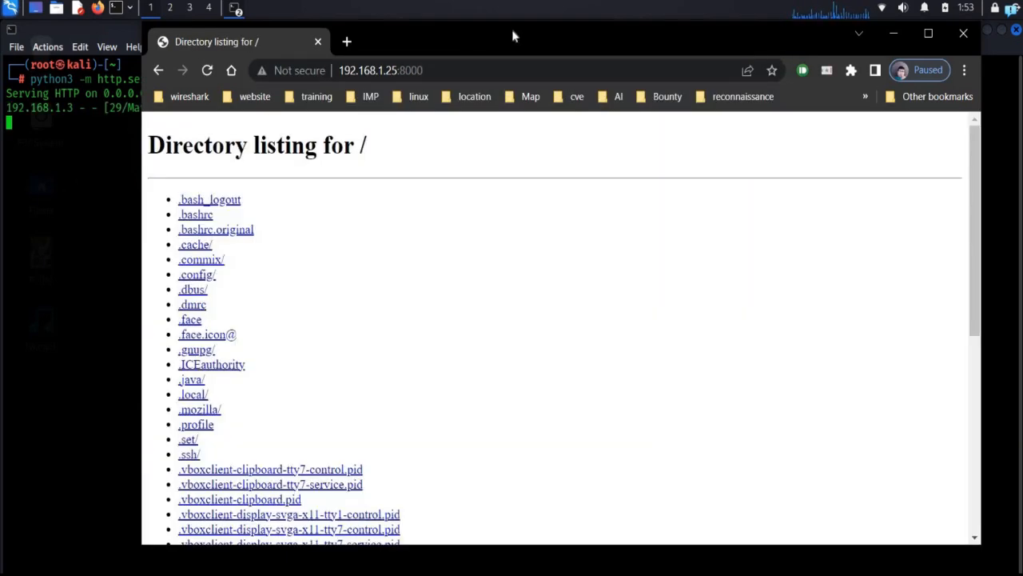
mouse_move(152, 251)
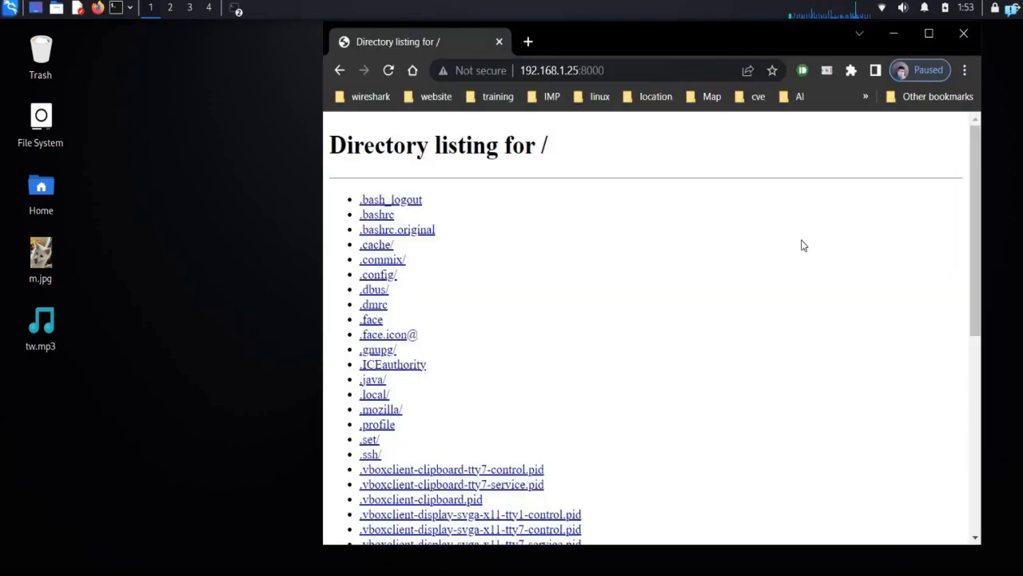
mouse_move(973, 271)
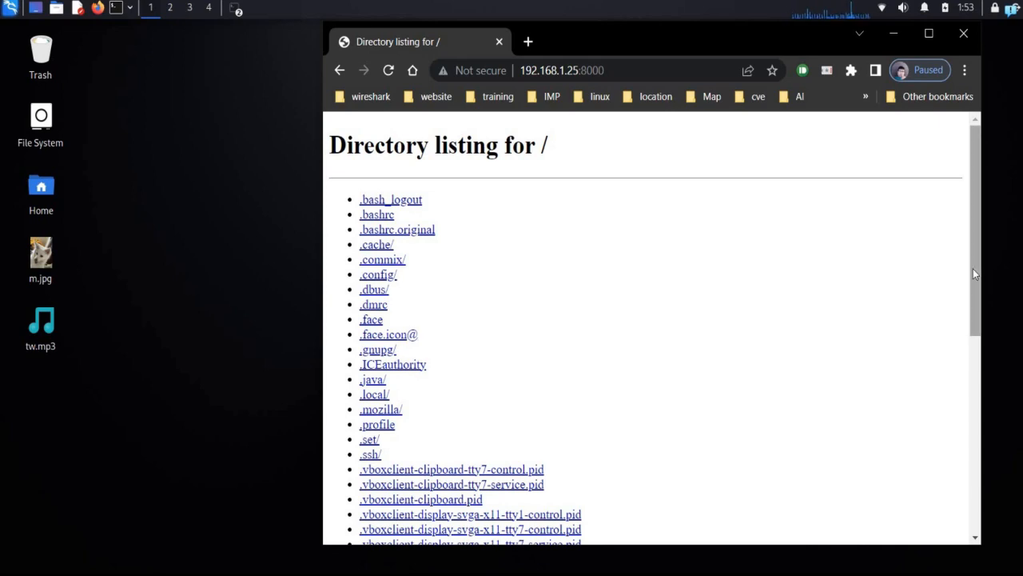
Navigate into the Desktop/ folder and view the m.jpg dog photo.
scroll(down, 3)
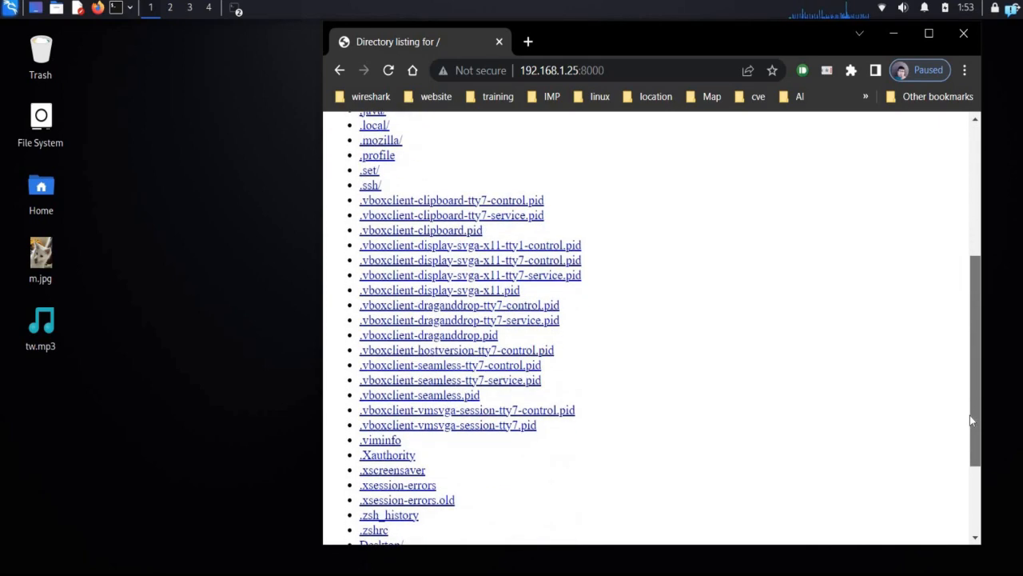
scroll(down, 3)
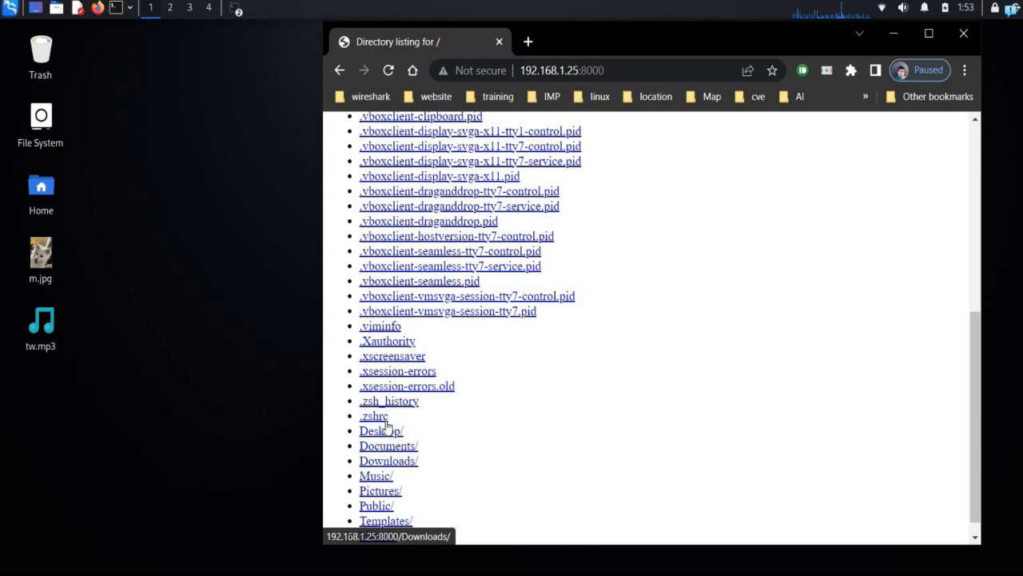
click(380, 430)
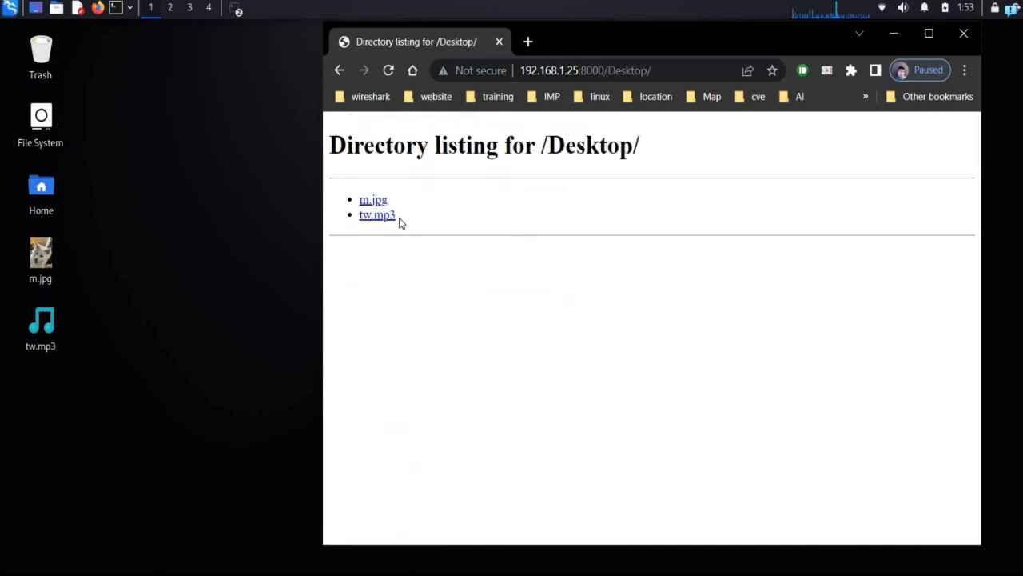
mouse_move(374, 199)
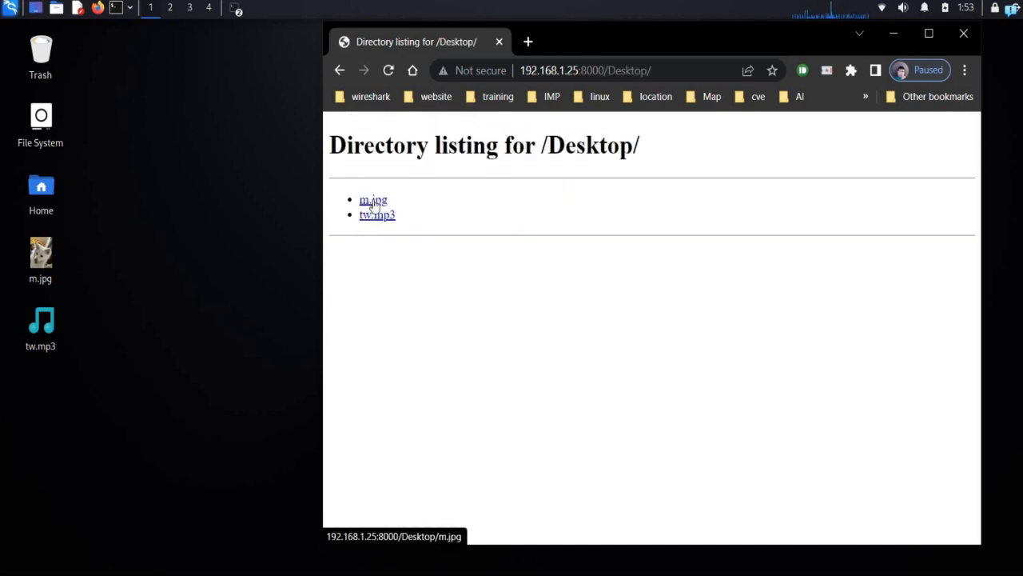
click(374, 200)
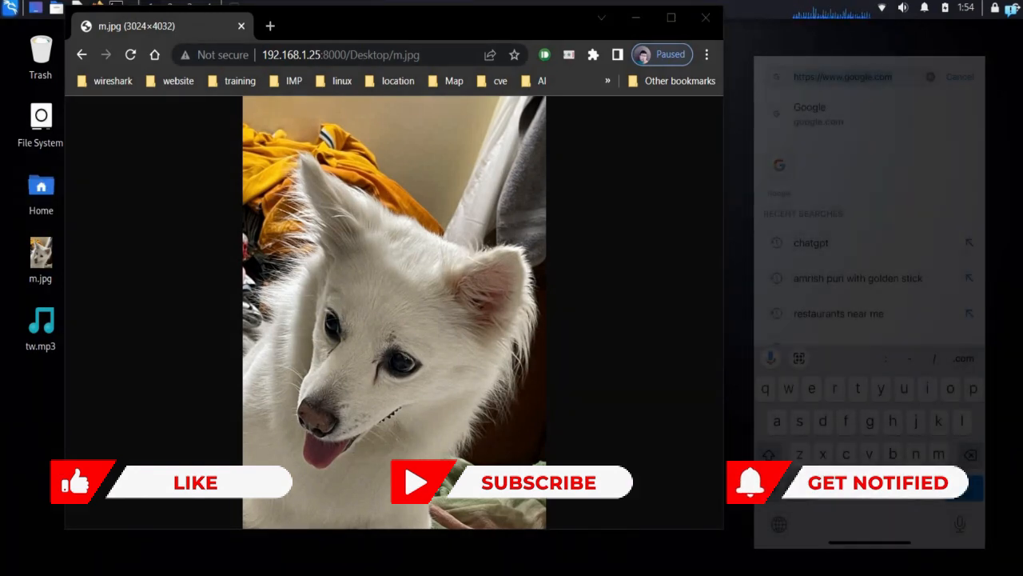
Load the server address in the phone's Safari and scroll to the Desktop/ entry.
text(192.168.o.1.25:)
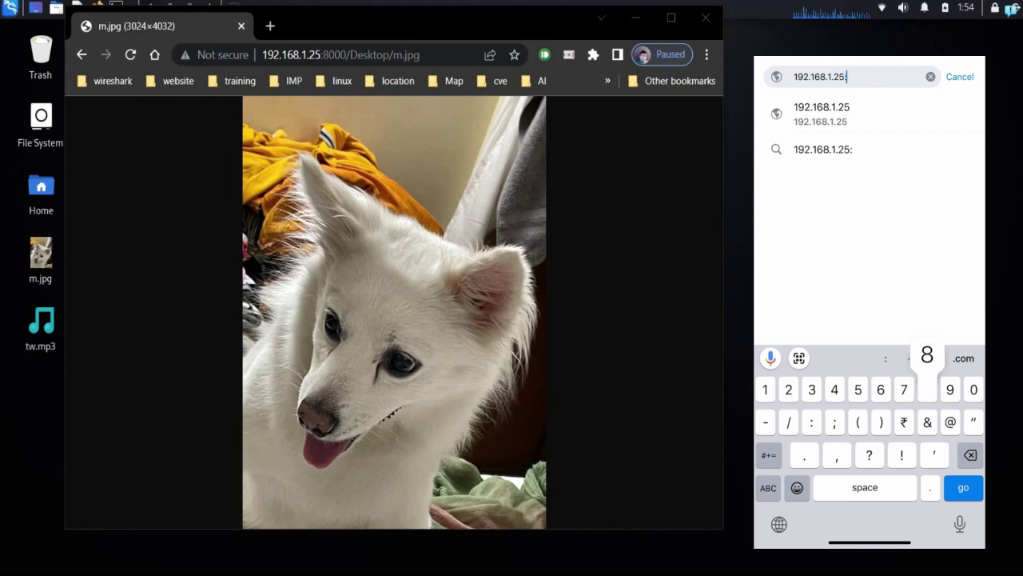
click(963, 487)
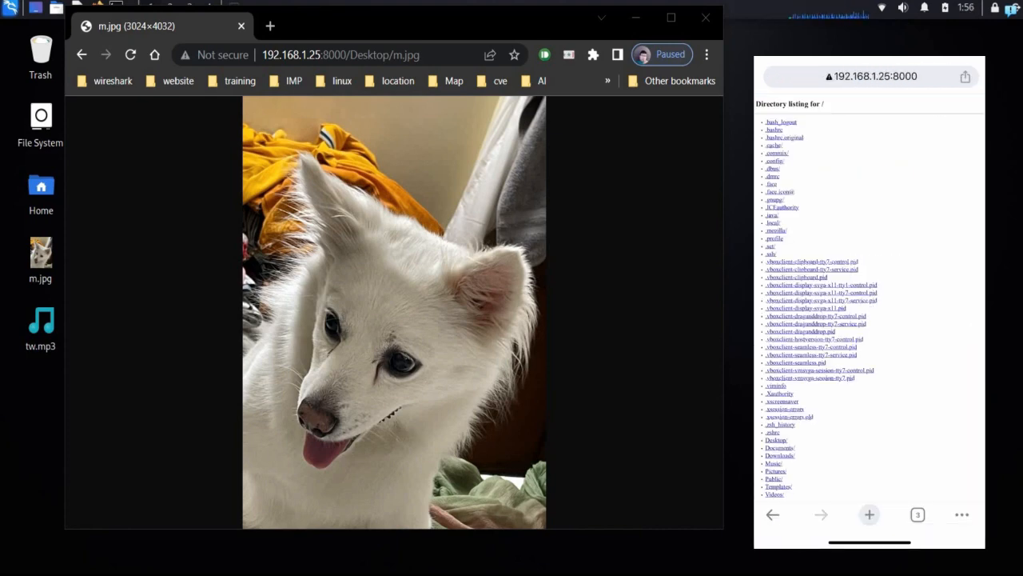
scroll(down, 3)
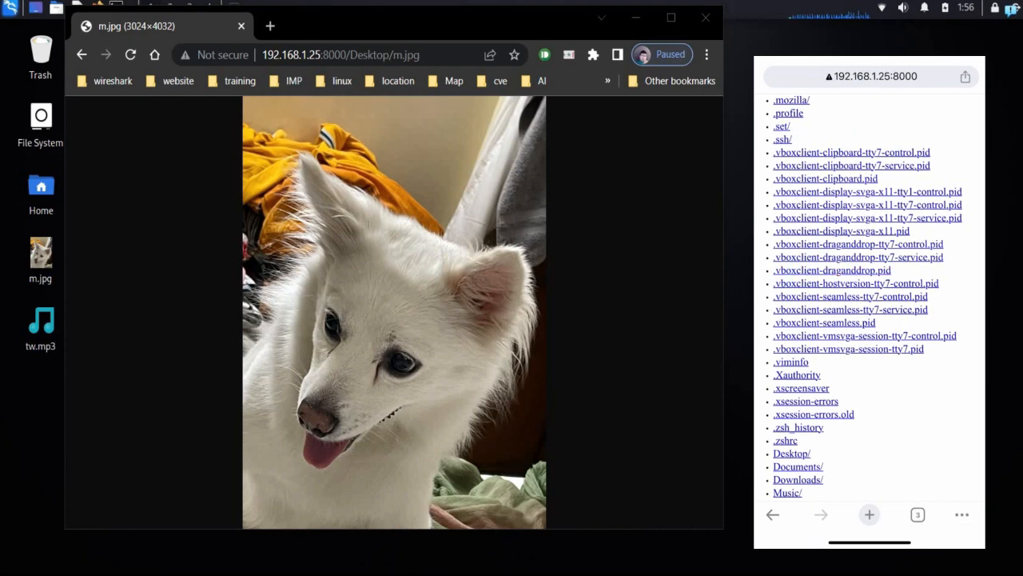
scroll(down, 3)
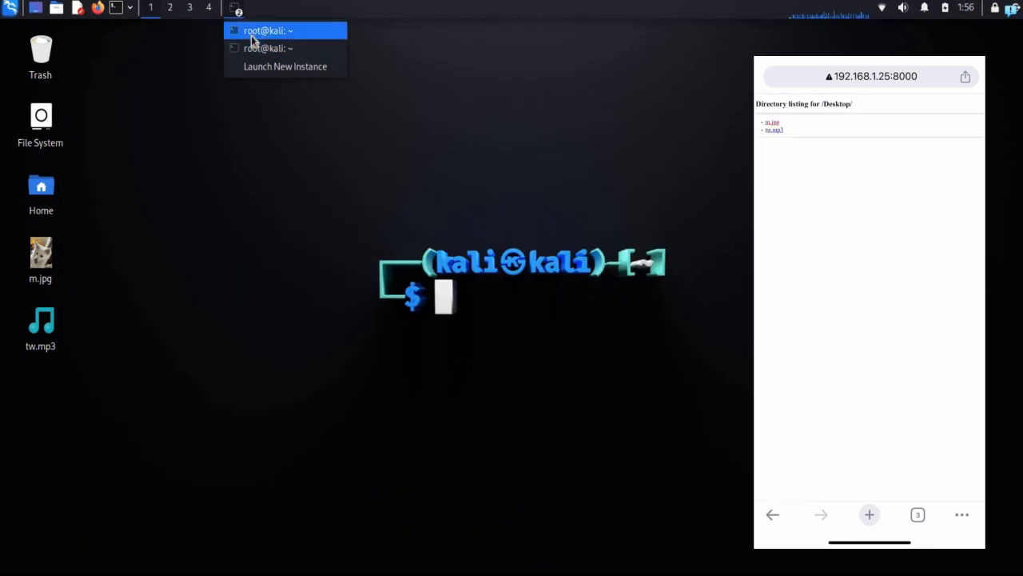
Review the server's access log of both devices' requests, then stop it with Ctrl+C.
click(269, 30)
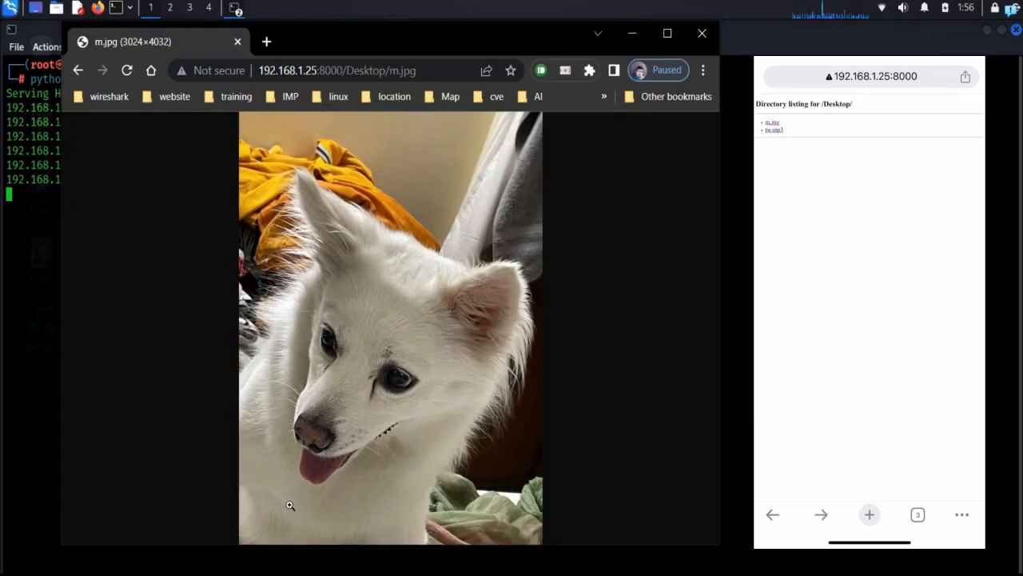
scroll(down, 3)
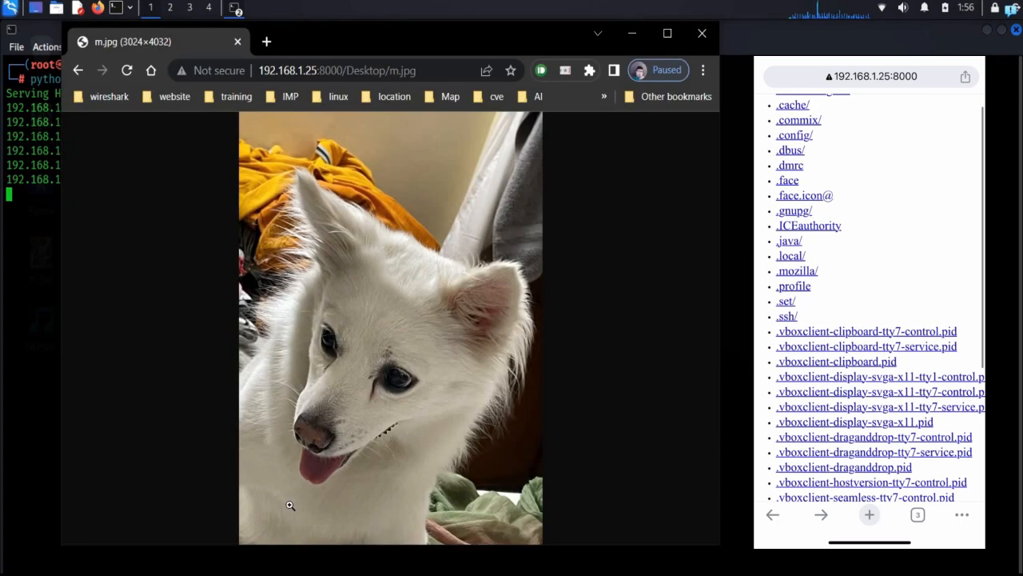
scroll(down, 3)
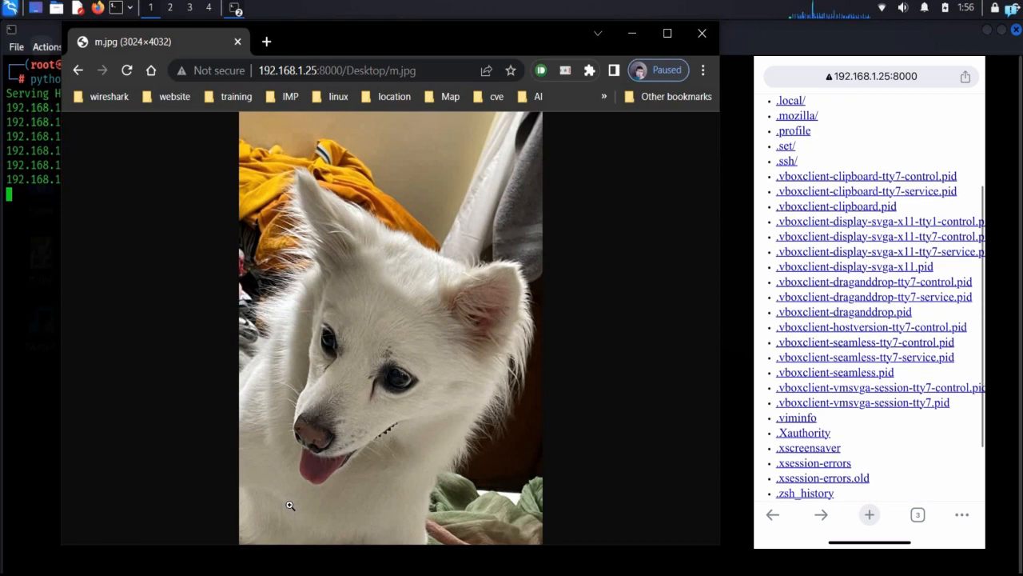
scroll(down, 3)
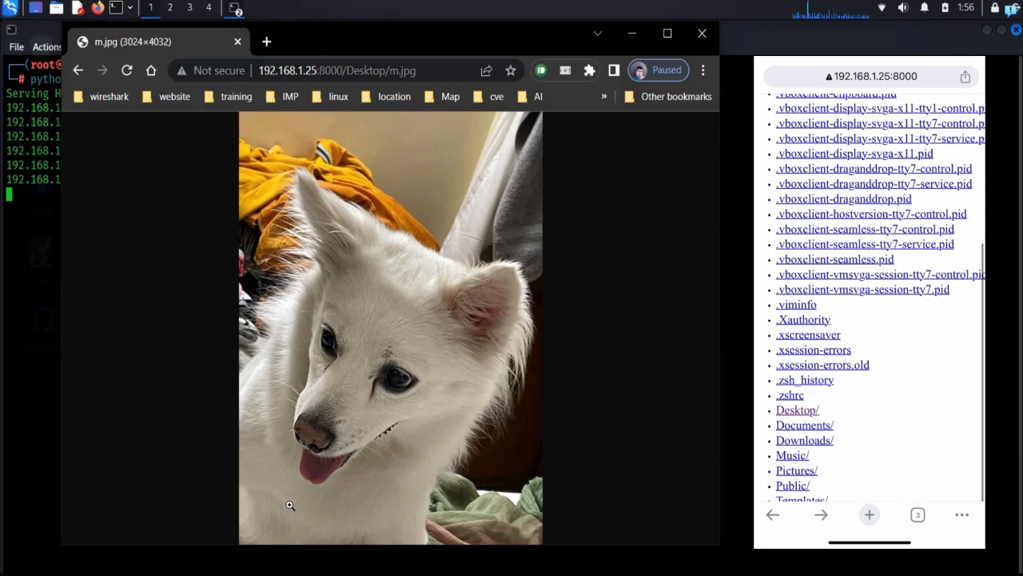
scroll(down, 3)
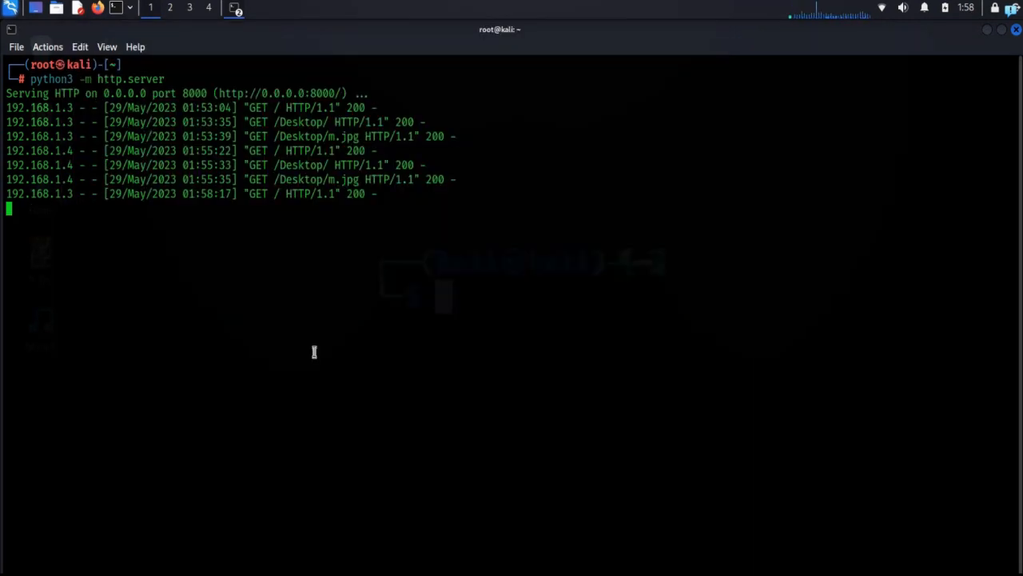
key(ctrl+c)
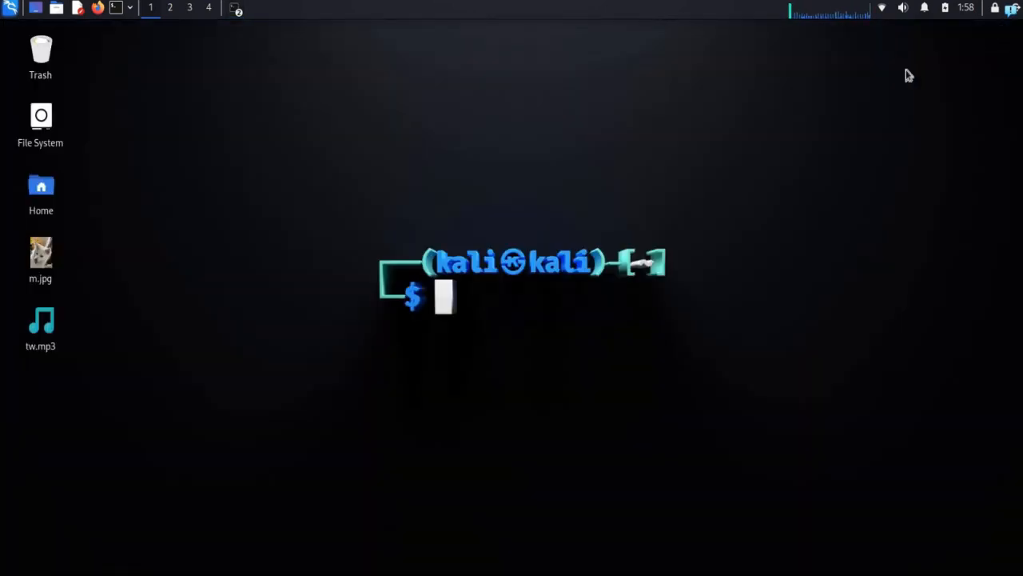
mouse_move(669, 186)
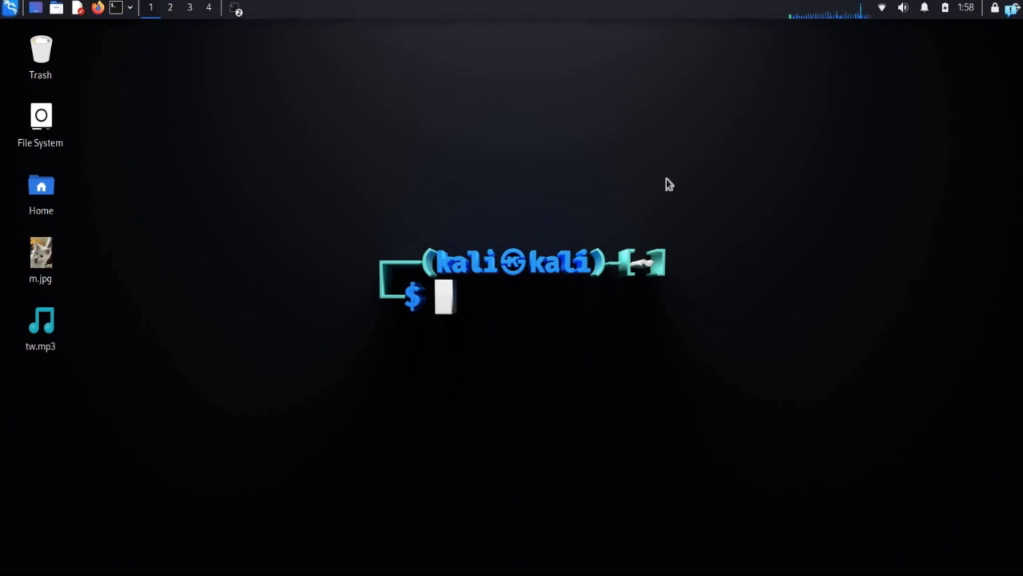